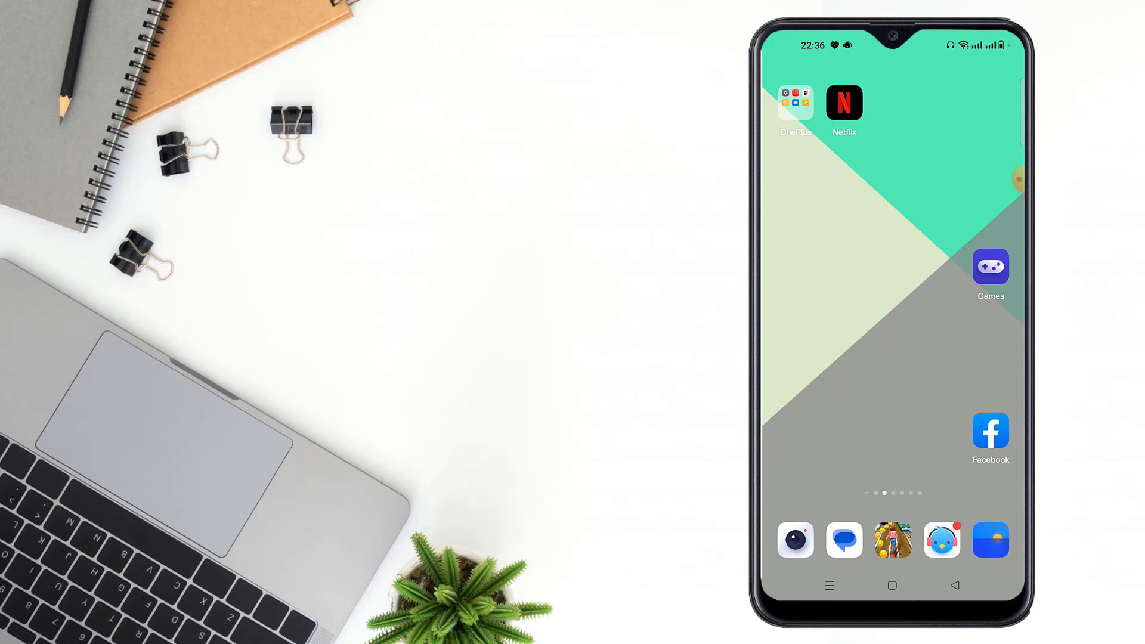
- Launch Facebook and reach the Settings & privacy list down to Audience and visibility
left_click(990, 430)
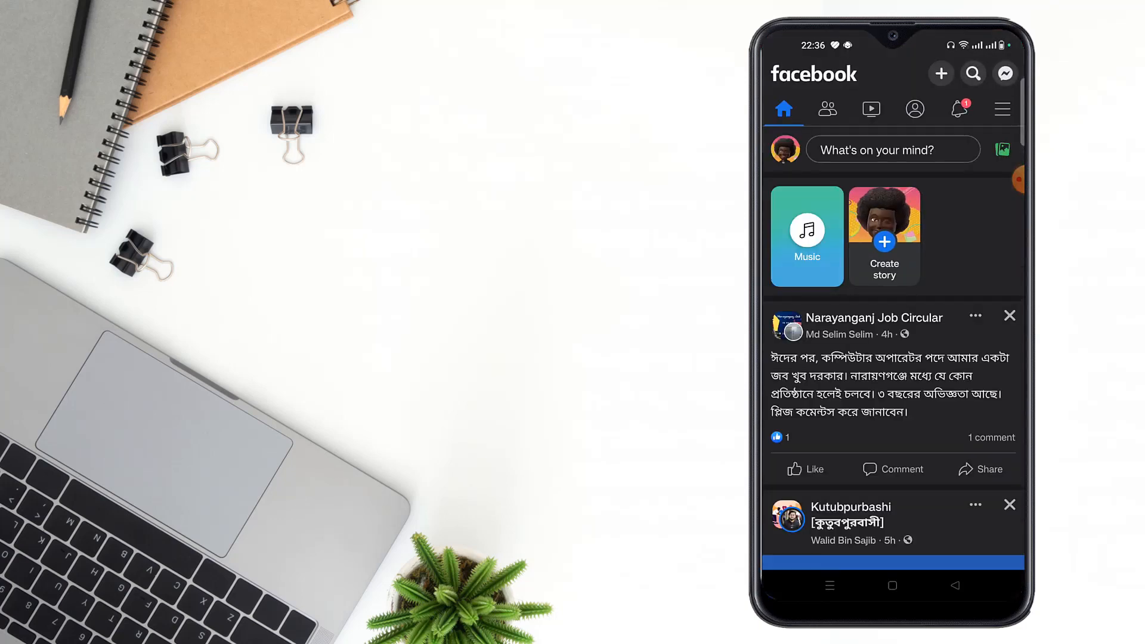
left_click(1002, 108)
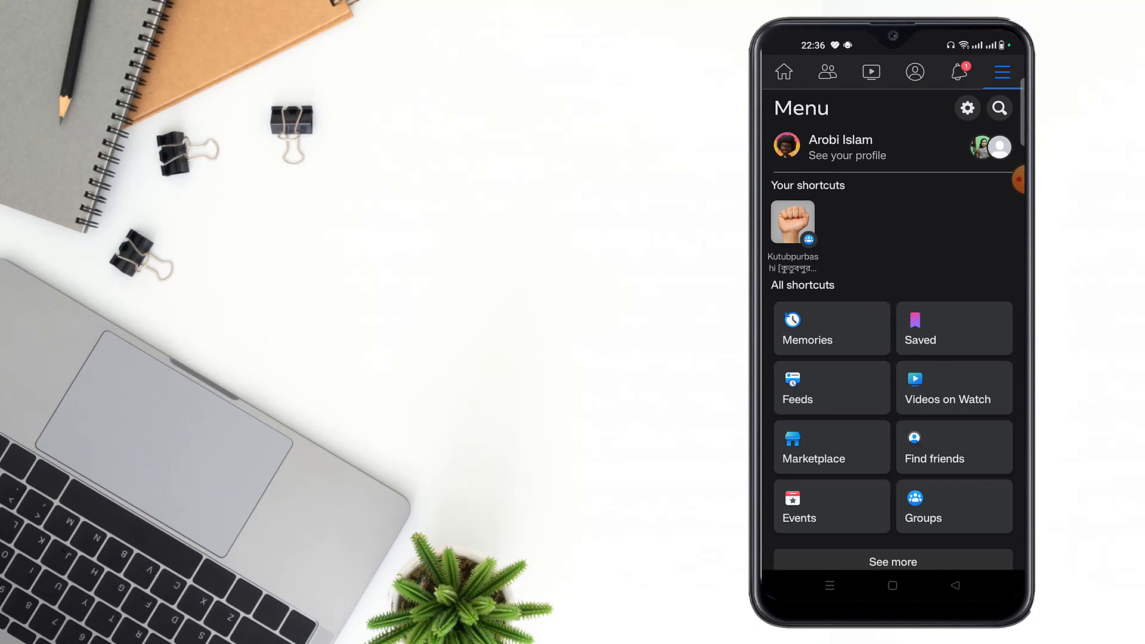
scroll("down", 3)
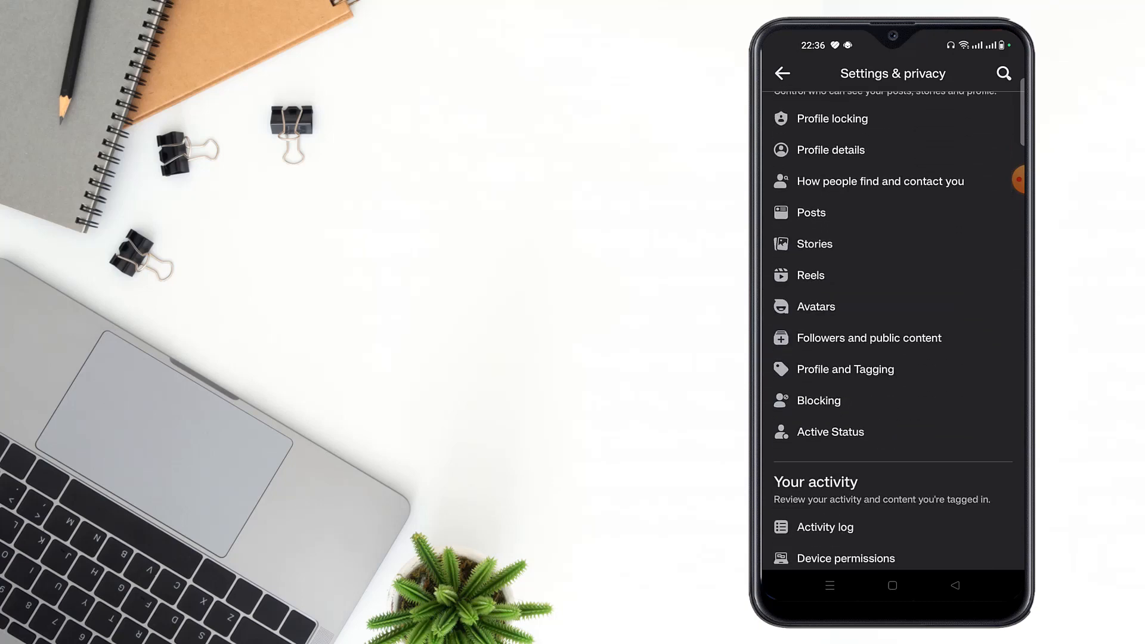
- In Followers and public content, set Public post notifications to No one
left_click(868, 337)
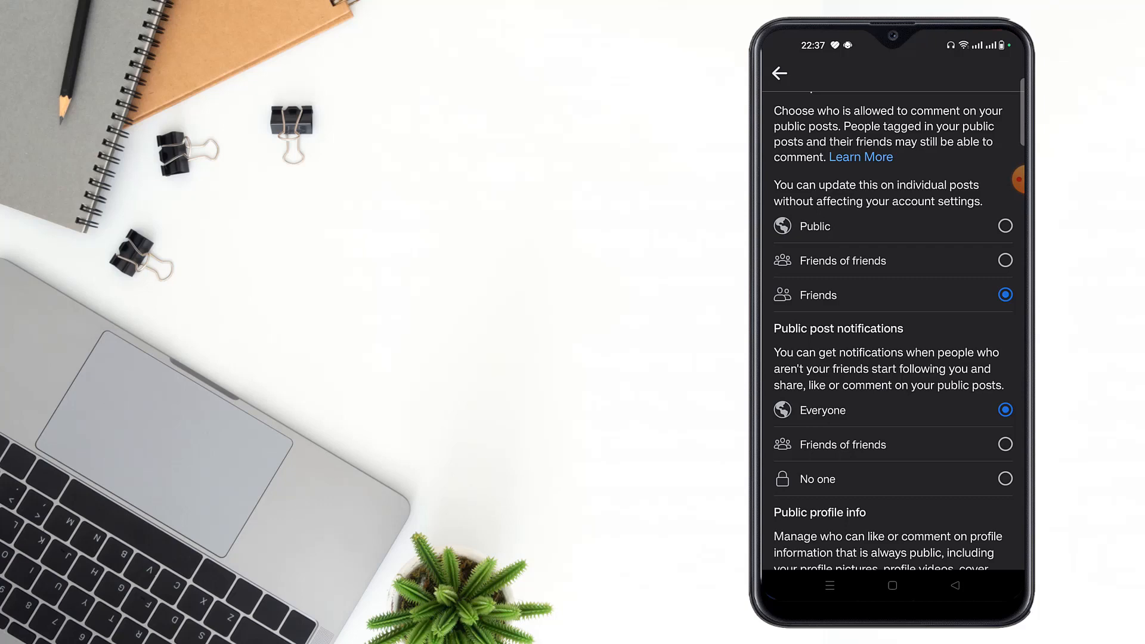
left_click(1004, 444)
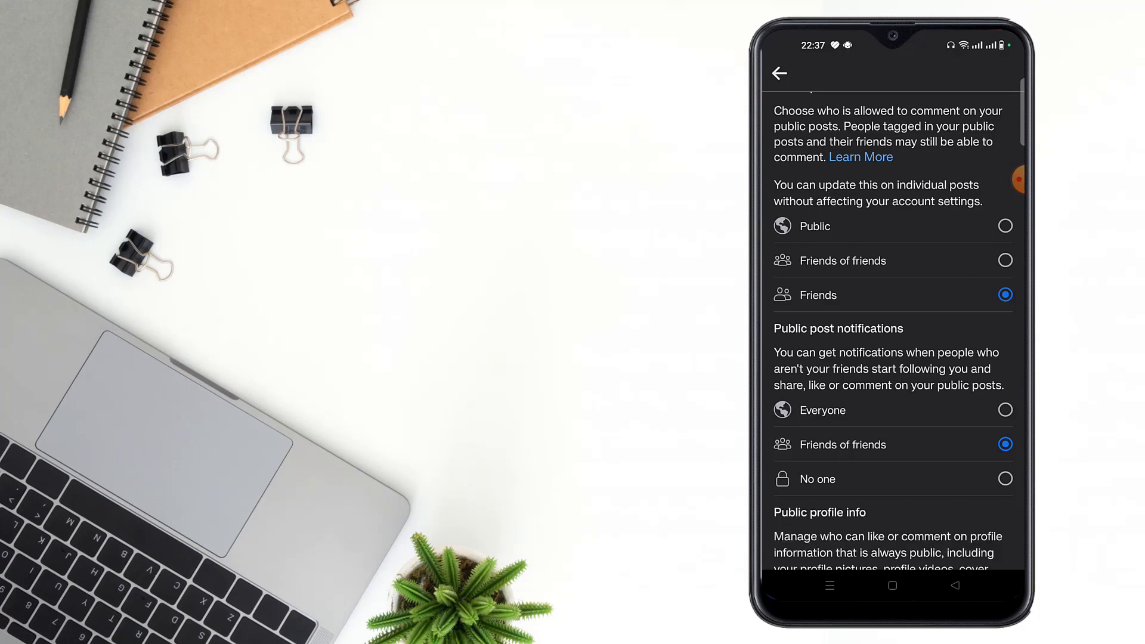
left_click(1004, 479)
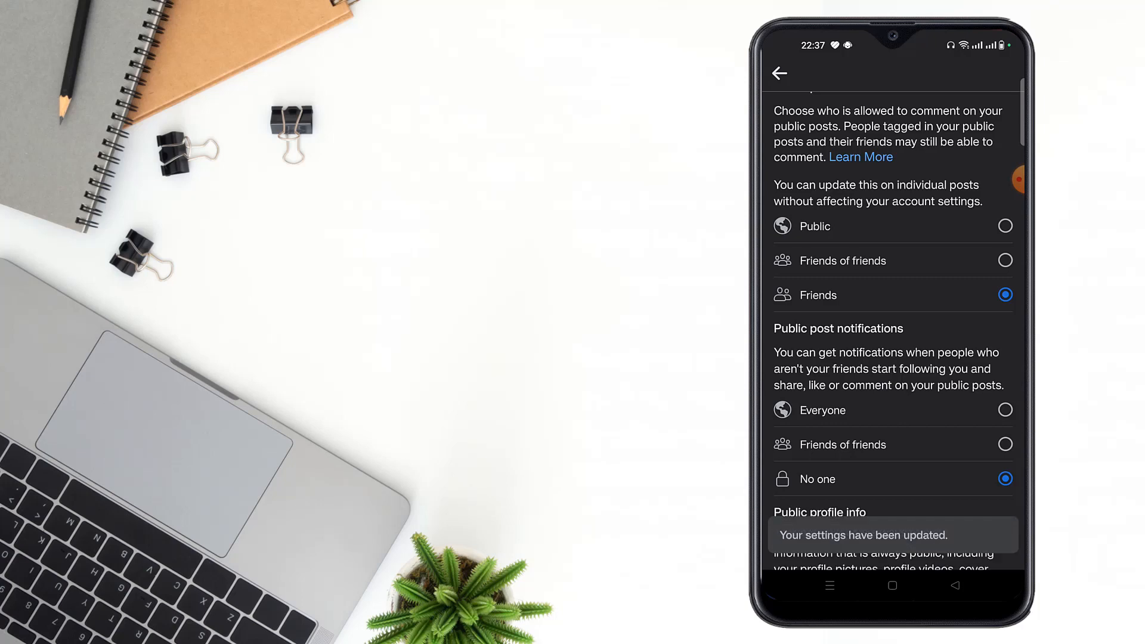